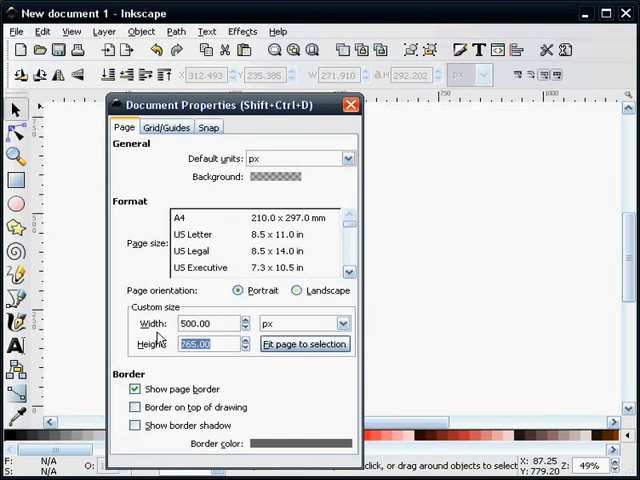
Step: Apply a custom 500 px page width and height in Document Properties
{"action": "left_click", "coordinate": [348, 104]}
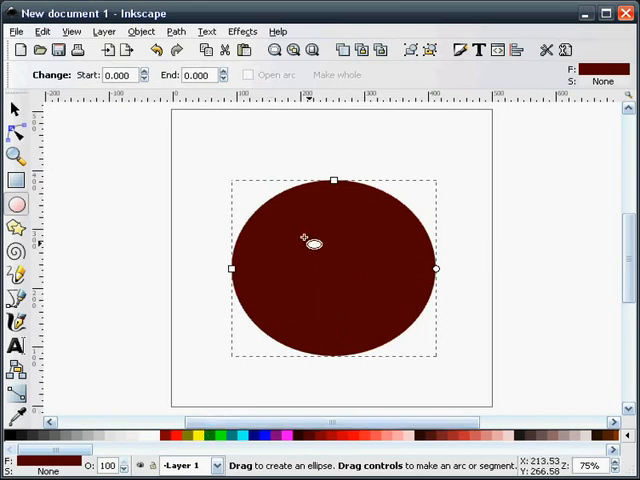
Step: Size the dark red circle to 432 px and centre it on the page
{"action": "left_click", "coordinate": [16, 108]}
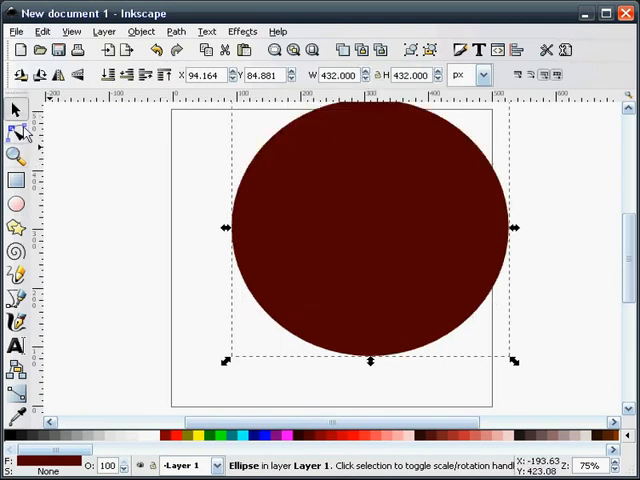
{"action": "left_click_drag", "start_coordinate": [370, 228], "coordinate": [356, 256]}
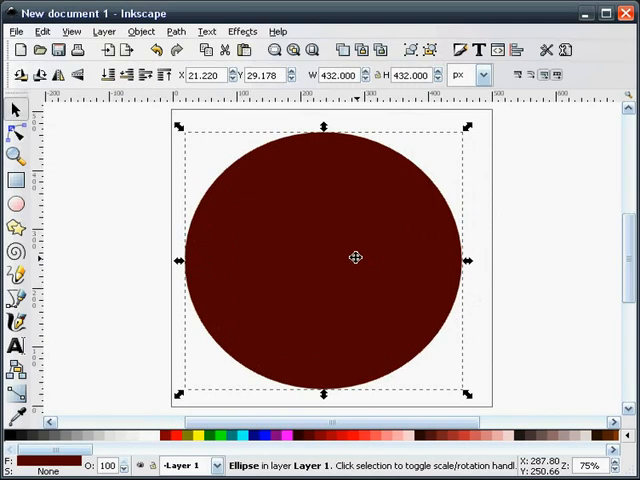
{"action": "mouse_move", "coordinate": [104, 444]}
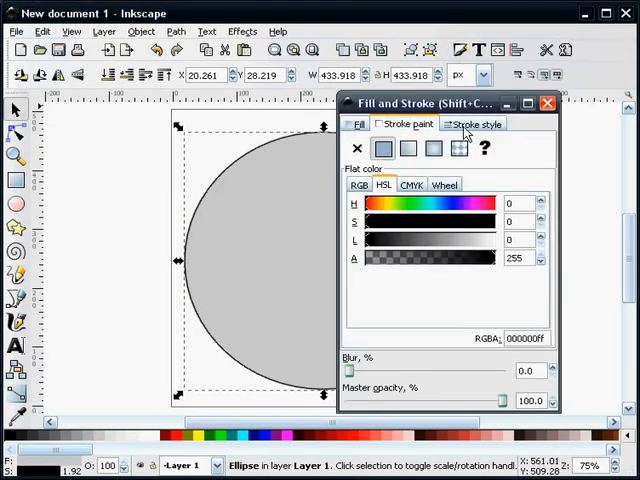
Step: Give the light gray circle a flat 4.5 px outline with round joins
{"action": "left_click", "coordinate": [472, 122]}
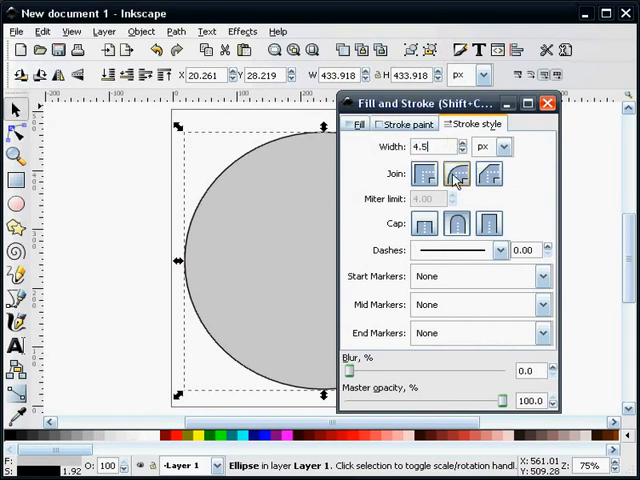
{"action": "left_click", "coordinate": [548, 104]}
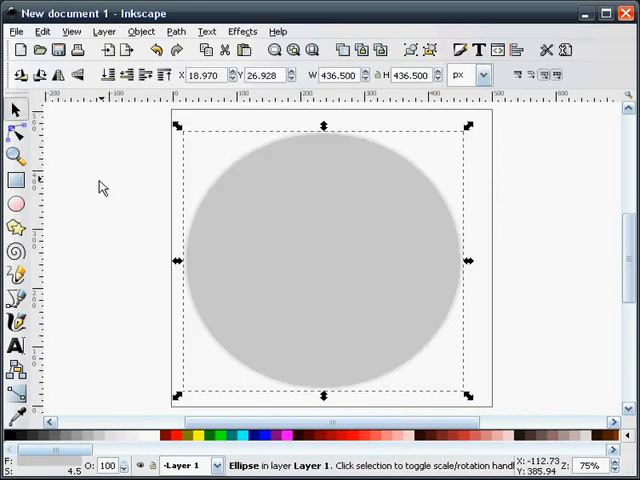
{"action": "left_click", "coordinate": [320, 264]}
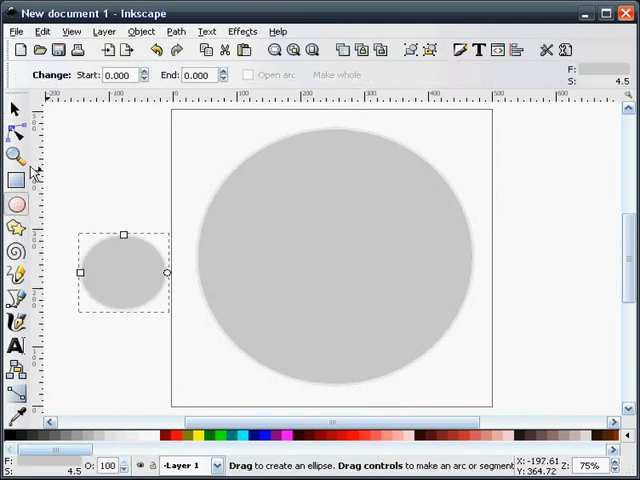
Step: Size a small circle to 145.8 px and subtract it from the disc with Path > Difference
{"action": "left_click", "coordinate": [16, 108]}
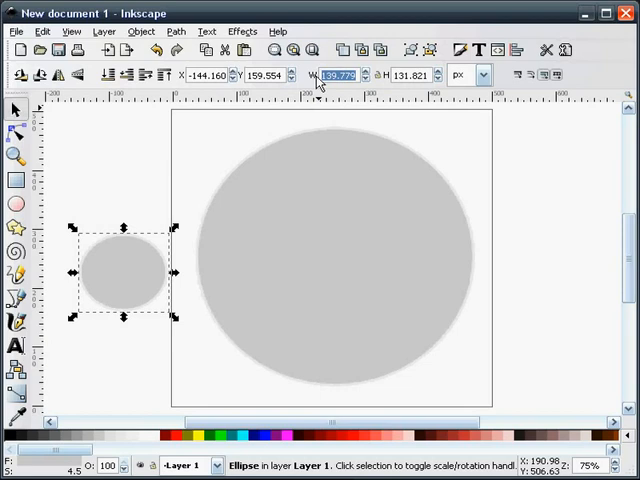
{"action": "type", "text": "14"}
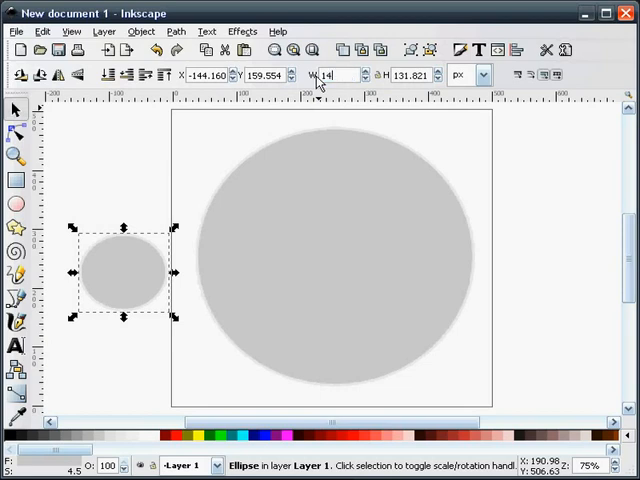
{"action": "type", "text": "145.800"}
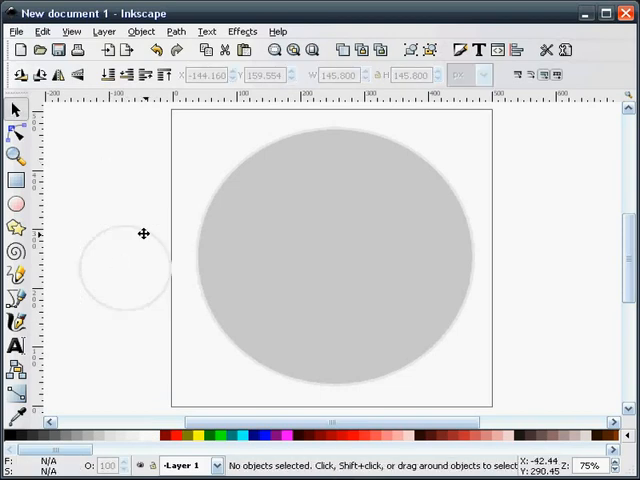
{"action": "left_click_drag", "start_coordinate": [144, 232], "coordinate": [140, 250]}
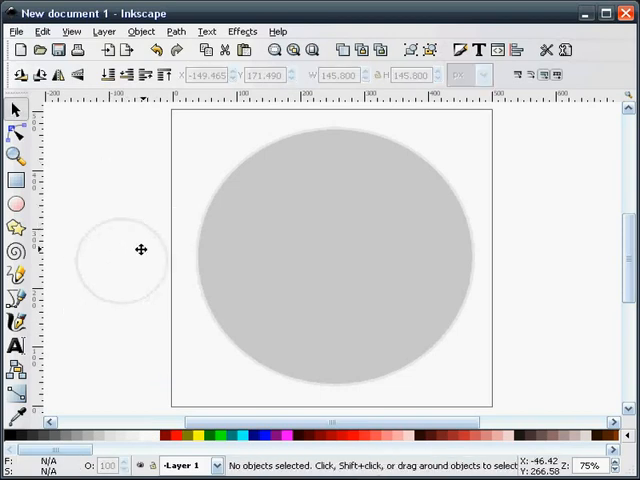
{"action": "left_click", "coordinate": [122, 250]}
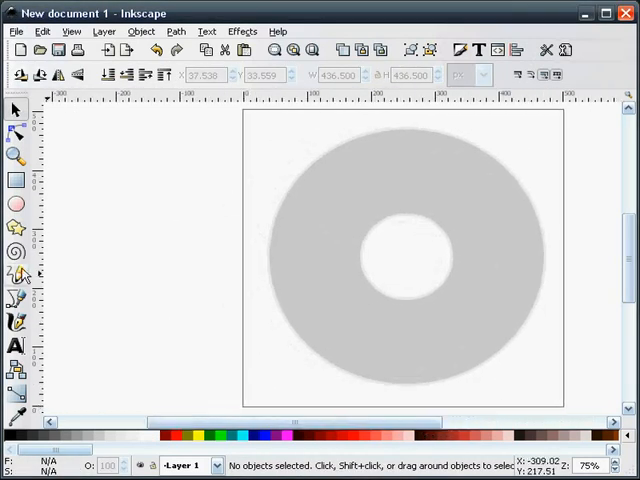
Step: Draw a circle beside the page, size it to 137 px and remove its fill
{"action": "left_click", "coordinate": [16, 204]}
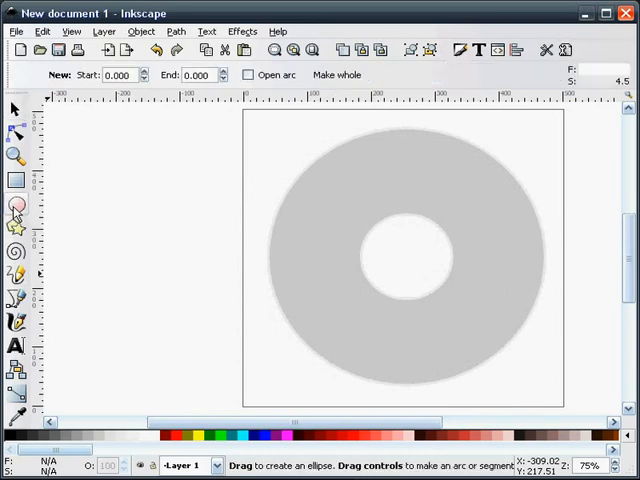
{"action": "left_click_drag", "start_coordinate": [90, 240], "coordinate": [204, 344]}
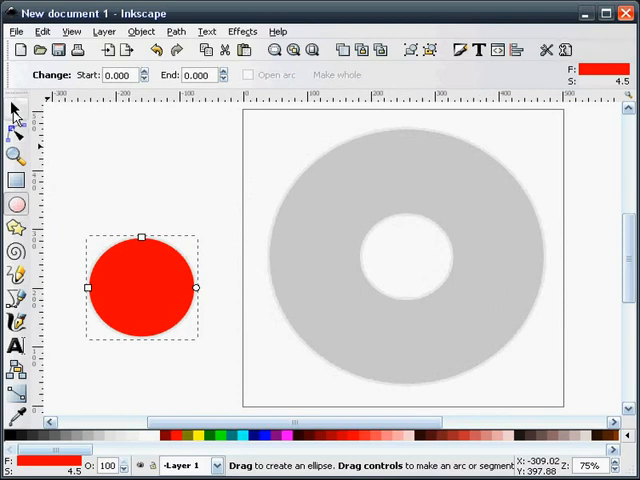
{"action": "left_click", "coordinate": [16, 110]}
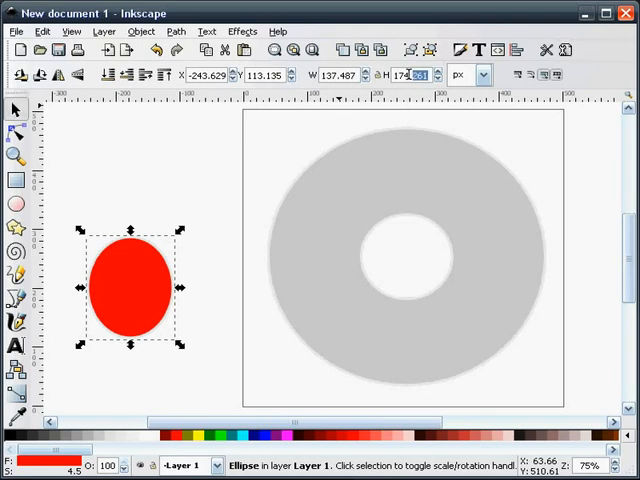
{"action": "type", "text": "137"}
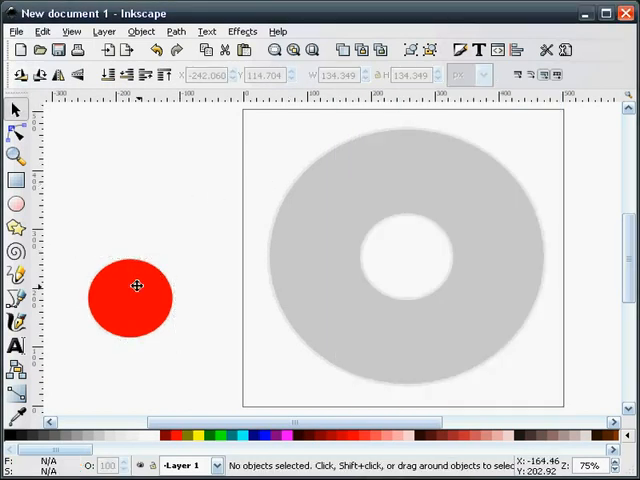
{"action": "left_click", "coordinate": [130, 300]}
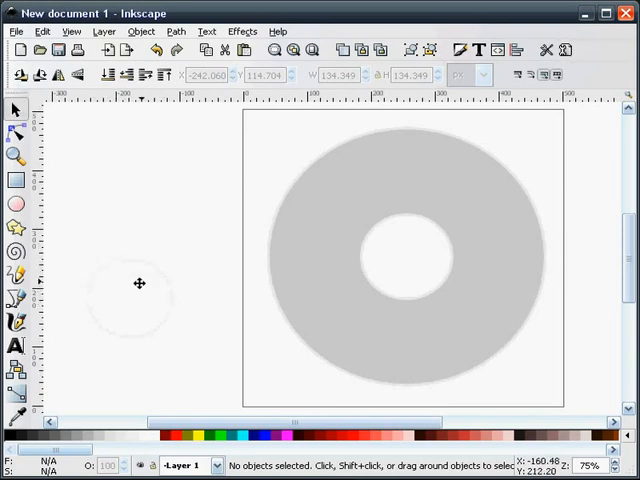
{"action": "mouse_move", "coordinate": [142, 292]}
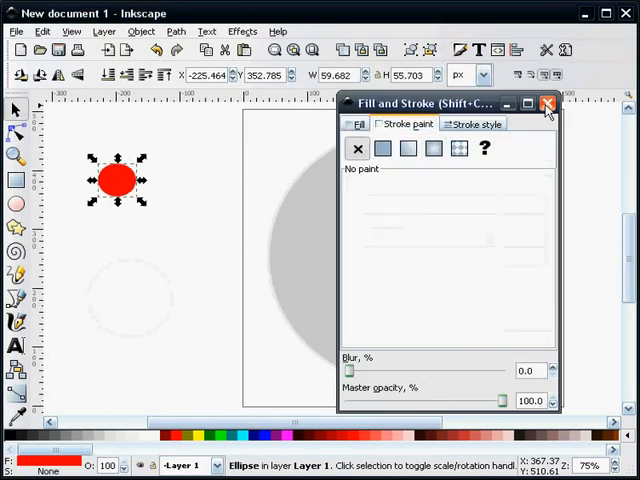
Step: Centre the 55.7 px circle on the larger one and place both rings over the disc hub
{"action": "left_click", "coordinate": [546, 104]}
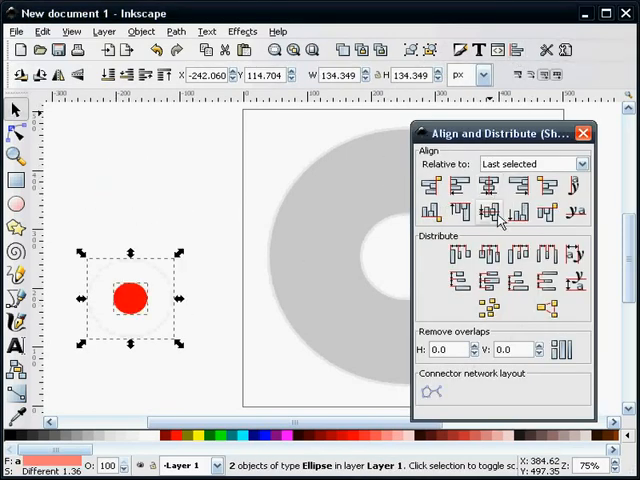
{"action": "left_click", "coordinate": [584, 132]}
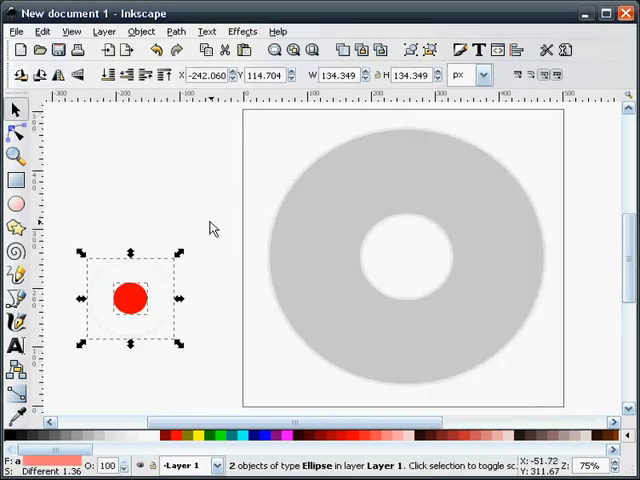
{"action": "left_click", "coordinate": [140, 32]}
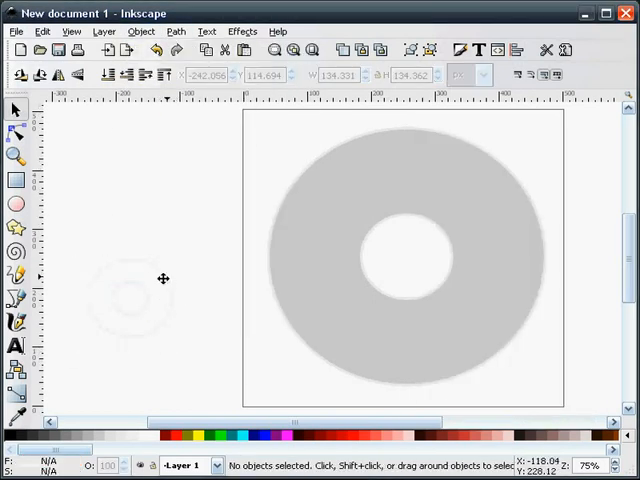
{"action": "left_click", "coordinate": [130, 300]}
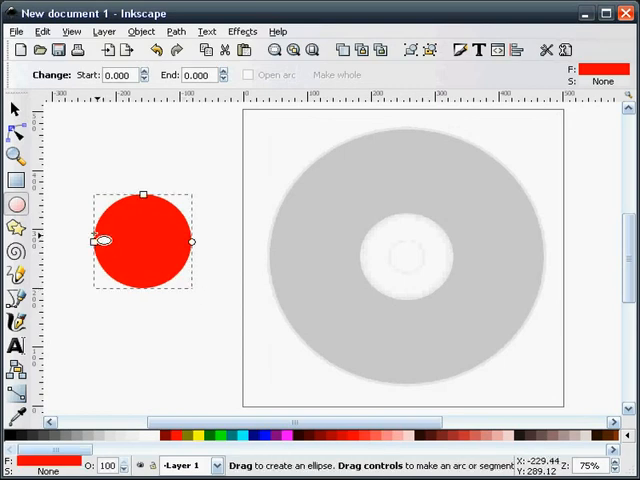
Step: Size the red circle to 126.9 px and set its stroke paint to None
{"action": "left_click", "coordinate": [16, 108]}
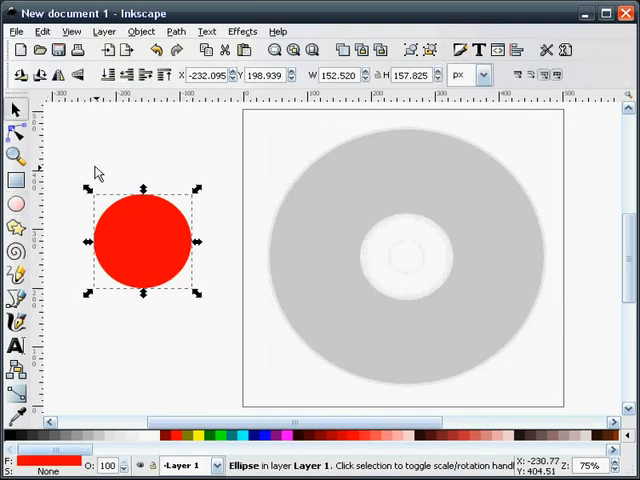
{"action": "mouse_move", "coordinate": [240, 156]}
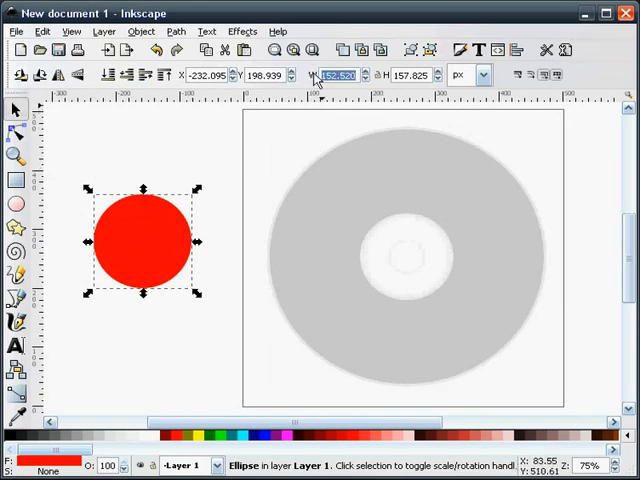
{"action": "type", "text": "126.900"}
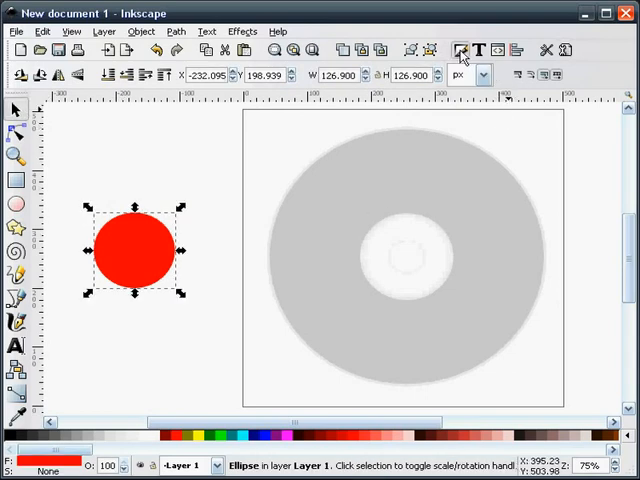
{"action": "left_click", "coordinate": [460, 50]}
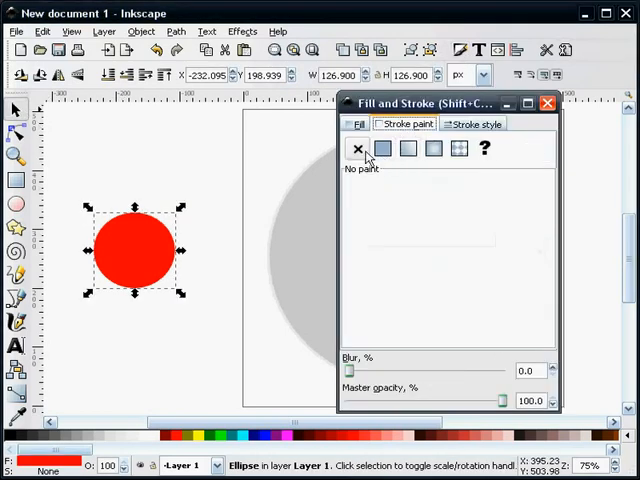
{"action": "left_click", "coordinate": [548, 104]}
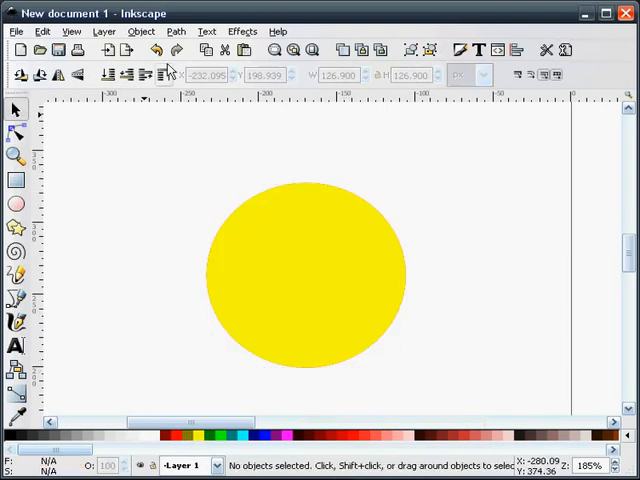
Step: Give the yellow circle an adjustable dynamic offset copy
{"action": "left_click", "coordinate": [176, 32]}
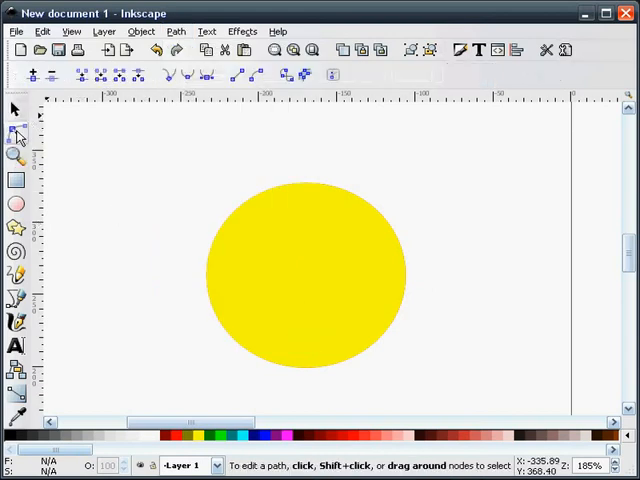
{"action": "left_click", "coordinate": [16, 132]}
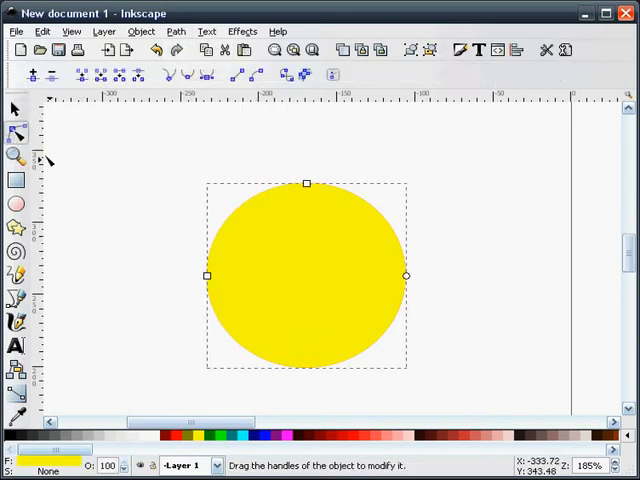
{"action": "left_click", "coordinate": [176, 32]}
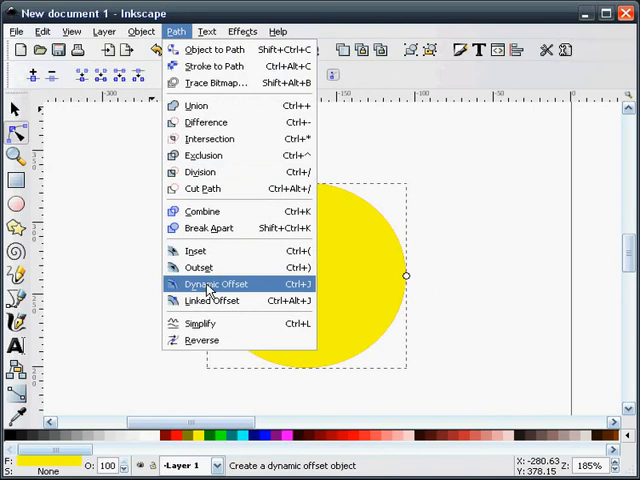
{"action": "left_click", "coordinate": [212, 284]}
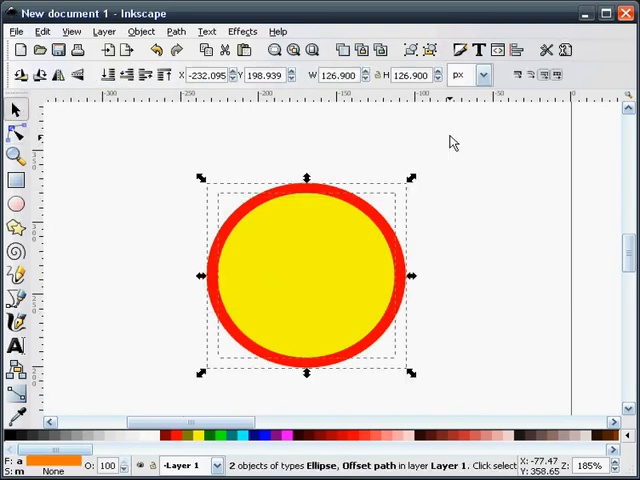
Step: Subtract the yellow circle from the red one with Path > Difference, leaving a ring
{"action": "left_click", "coordinate": [176, 32]}
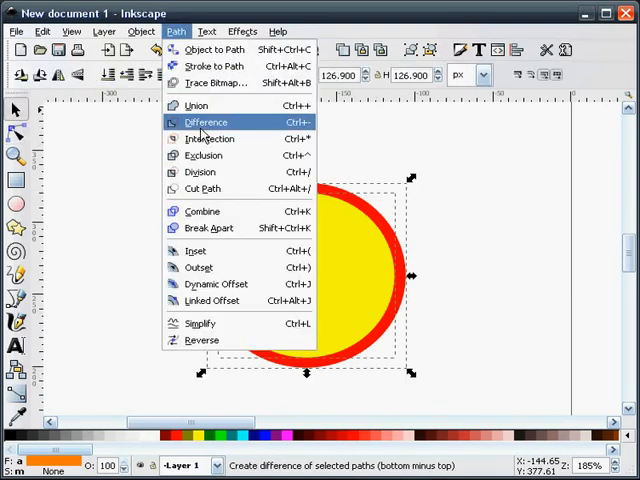
{"action": "left_click", "coordinate": [204, 120]}
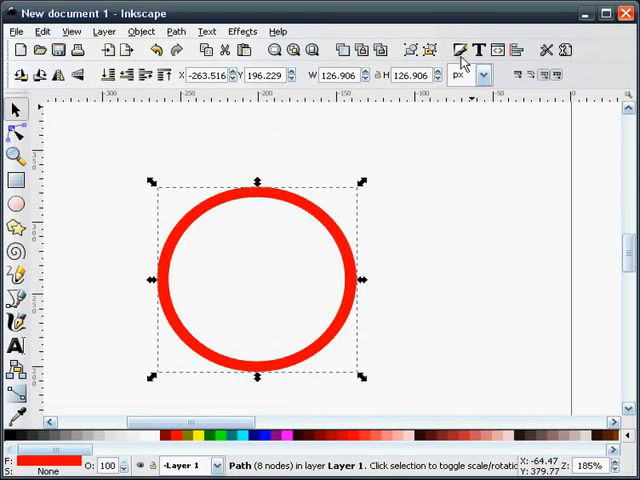
{"action": "mouse_move", "coordinate": [22, 136]}
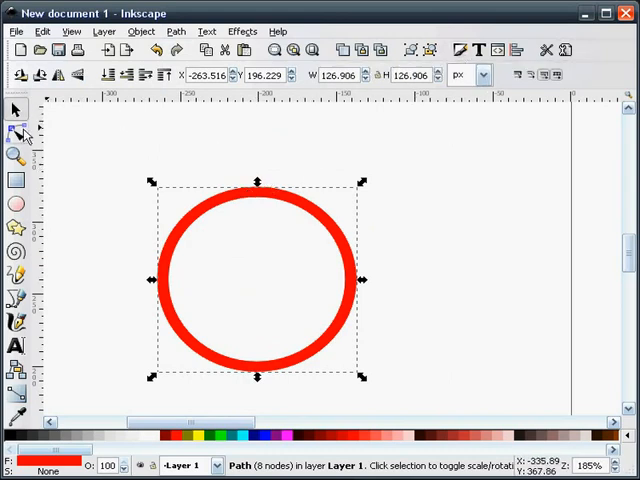
{"action": "left_click", "coordinate": [176, 32]}
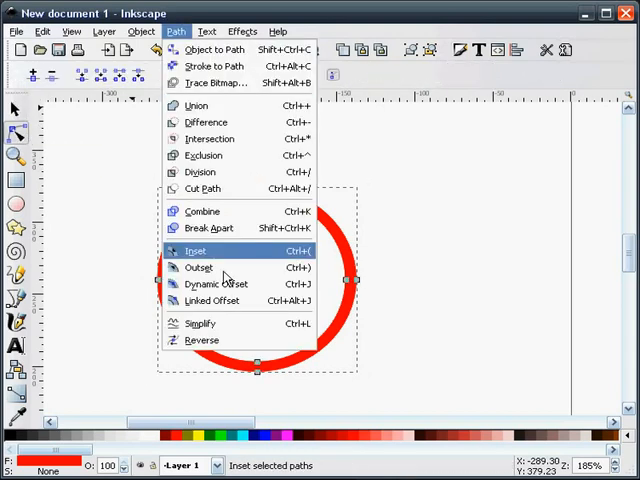
Step: Create an inset copy of the ring with Dynamic Offset and colour the ring light gray
{"action": "left_click", "coordinate": [196, 250]}
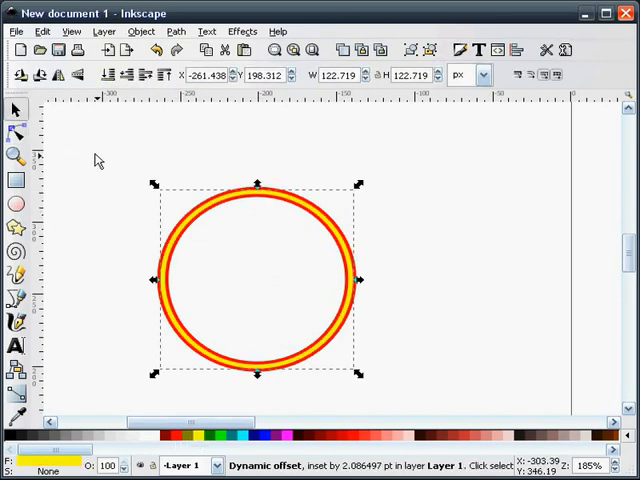
{"action": "left_click", "coordinate": [256, 192]}
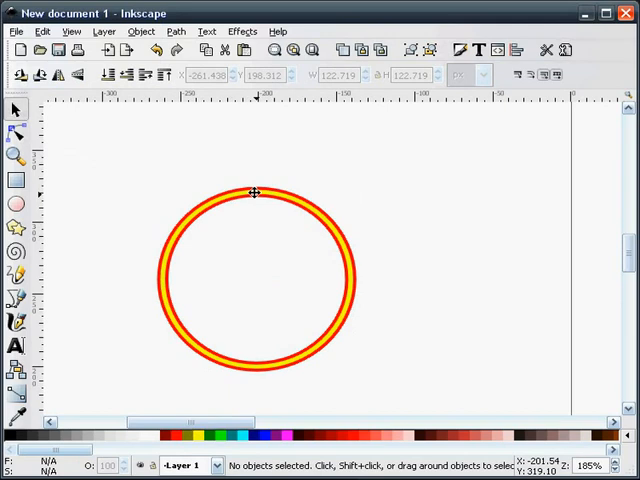
{"action": "left_click", "coordinate": [256, 192]}
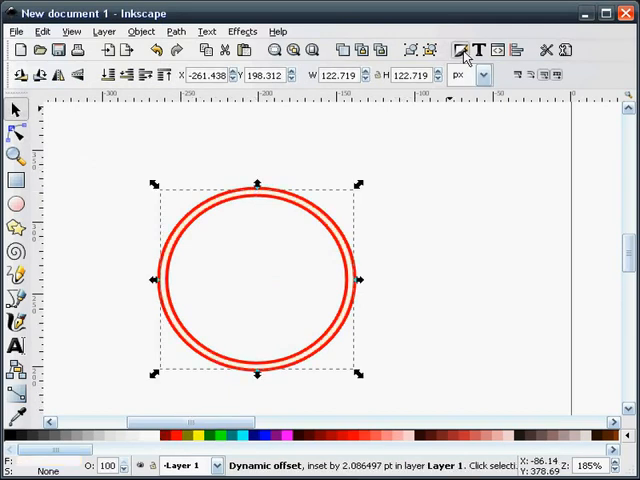
{"action": "left_click", "coordinate": [462, 50]}
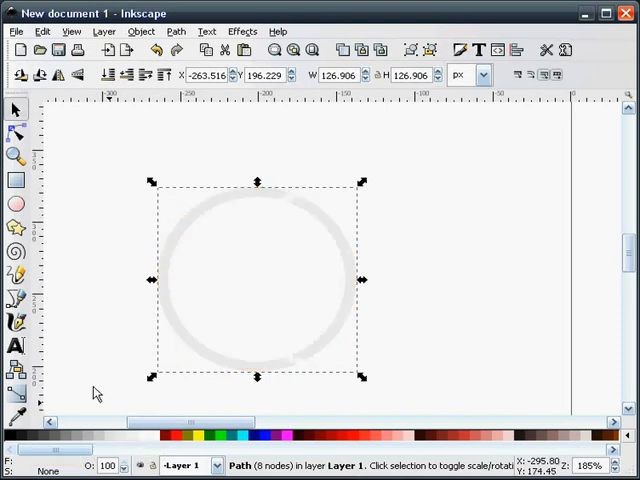
Step: Add the inset ring to the selection and group the two rings together
{"action": "left_click", "coordinate": [272, 212]}
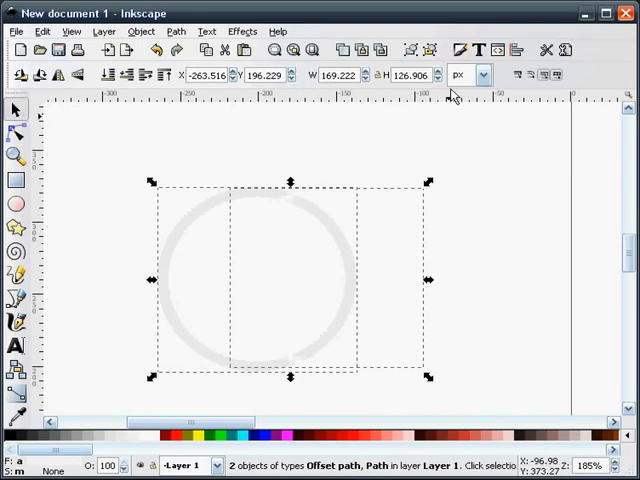
{"action": "key", "text": "shift+ctrl+a"}
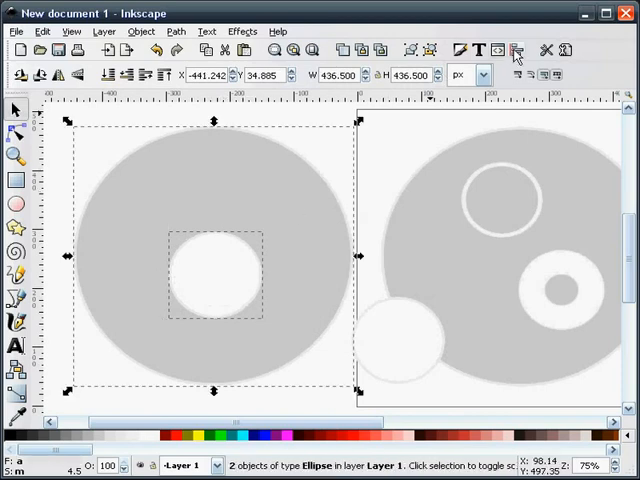
Step: Centre the small circle on the gray disc via Align and Distribute and subtract it with Path > Difference
{"action": "left_click", "coordinate": [514, 48]}
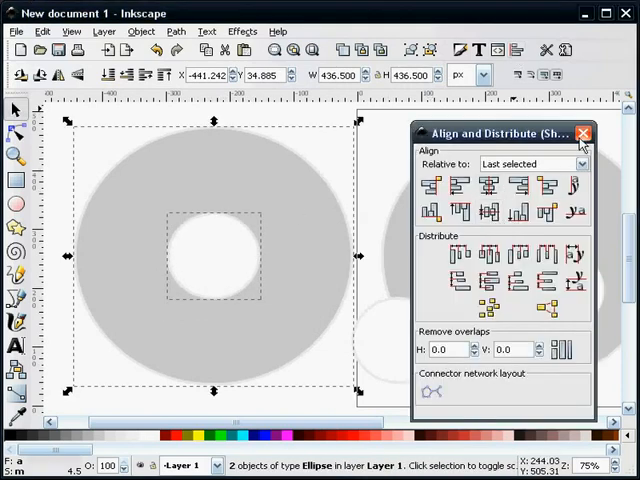
{"action": "left_click", "coordinate": [584, 132]}
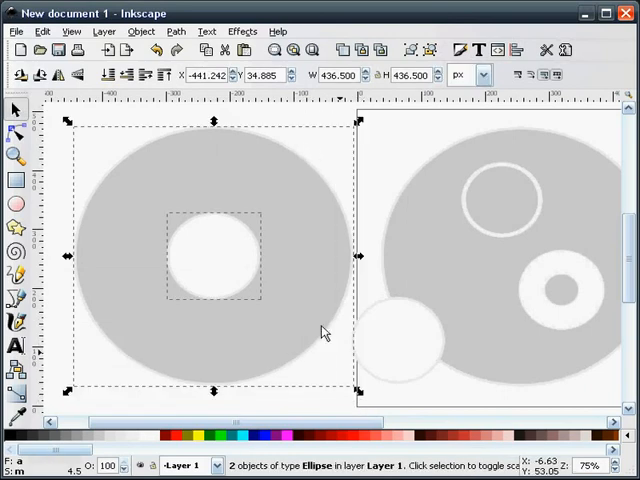
{"action": "left_click", "coordinate": [176, 32]}
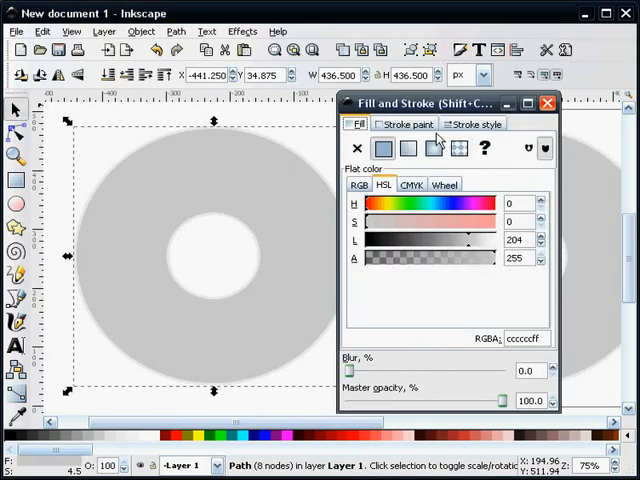
Step: Give the ring-shaped disc a linear gradient fill and begin recolouring a stop with a new RGBA value
{"action": "left_click", "coordinate": [408, 148]}
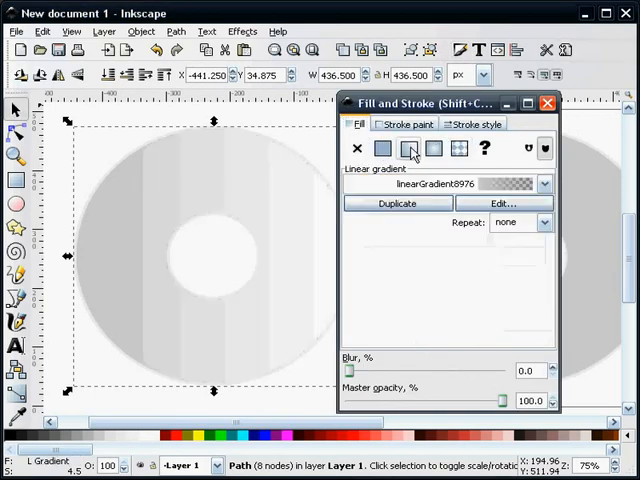
{"action": "left_click", "coordinate": [504, 204]}
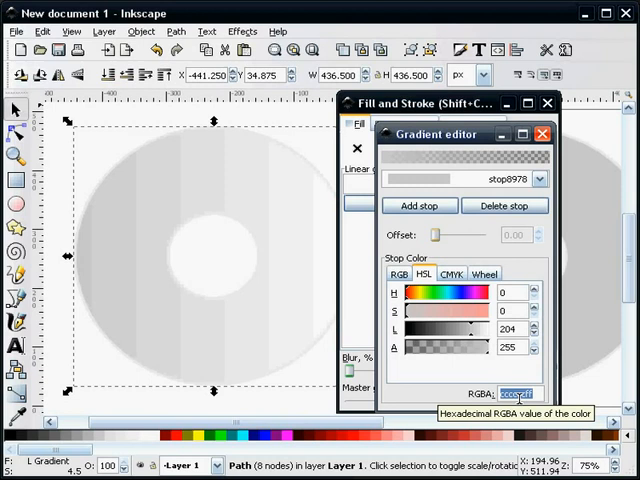
{"action": "type", "text": "bc"}
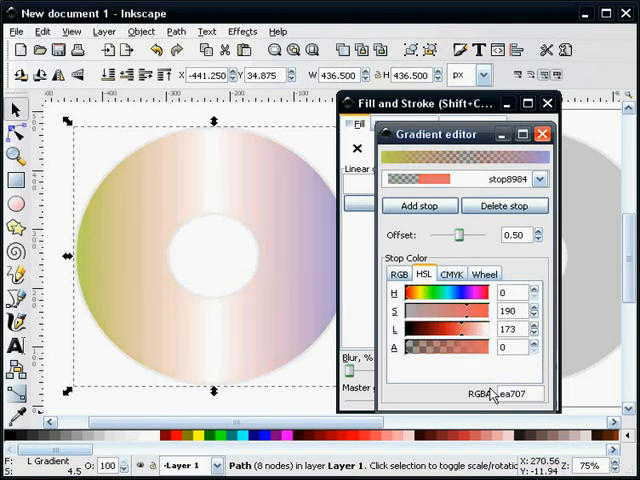
Step: Recolour and reposition the gradient stops (RGBA 6a85..., 8393...) to olive, coral red and blue, then finish editing
{"action": "left_click_drag", "start_coordinate": [404, 348], "coordinate": [530, 348]}
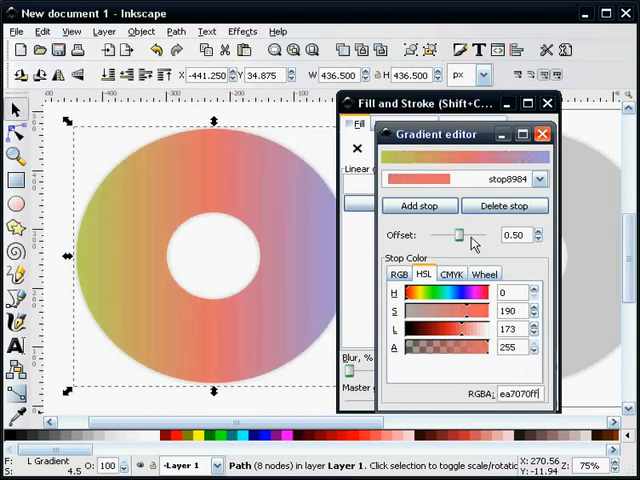
{"action": "left_click_drag", "start_coordinate": [460, 234], "coordinate": [480, 234]}
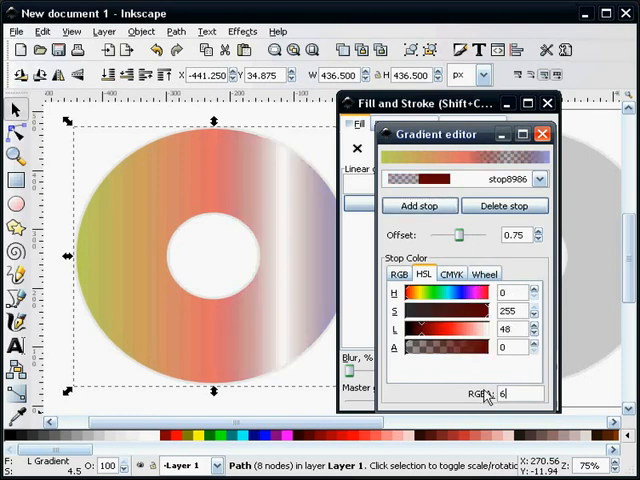
{"action": "type", "text": "6a85"}
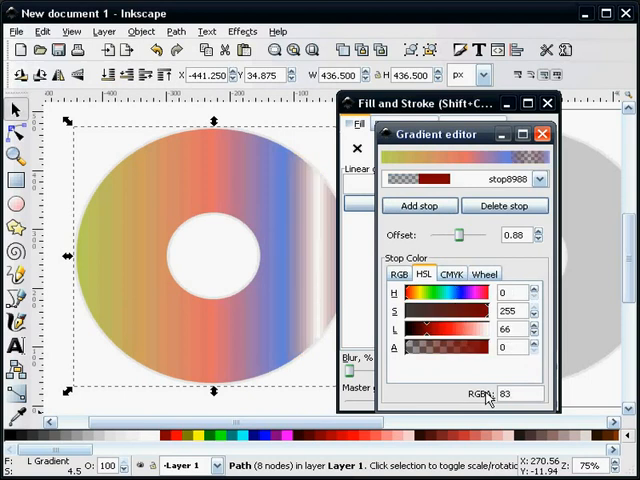
{"action": "type", "text": "8393"}
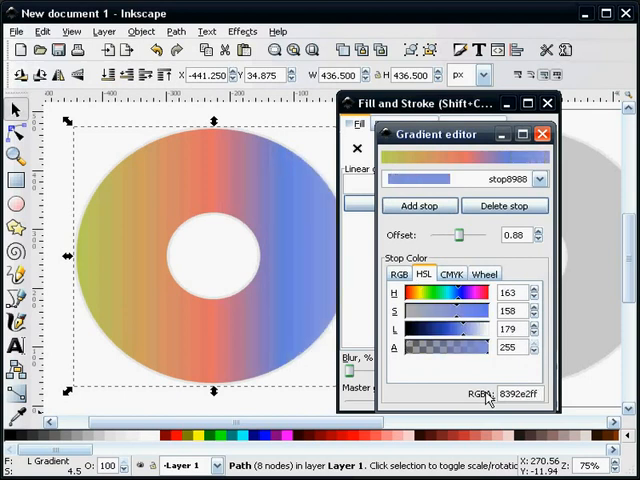
{"action": "left_click", "coordinate": [538, 180]}
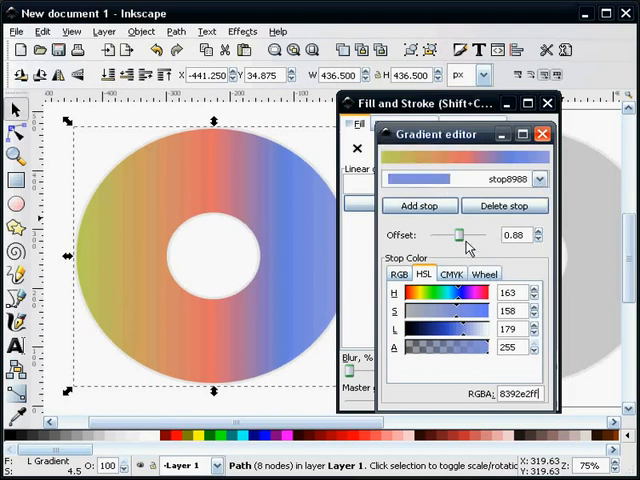
{"action": "left_click_drag", "start_coordinate": [460, 236], "coordinate": [480, 236]}
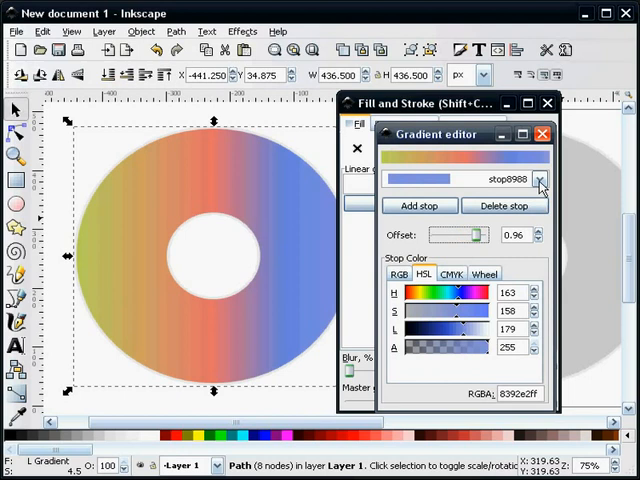
{"action": "left_click", "coordinate": [542, 134]}
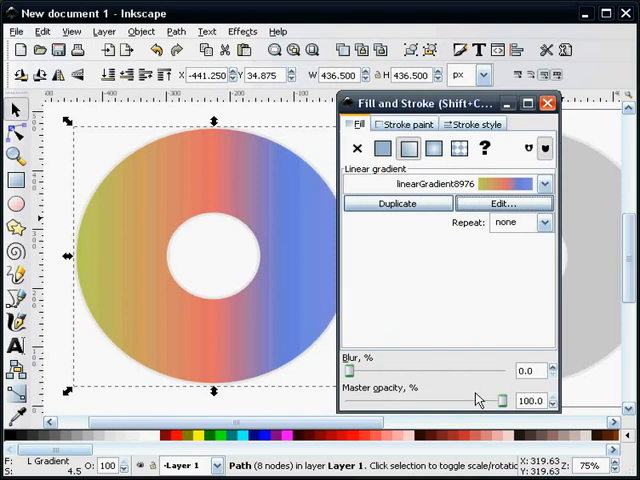
Step: Lower the gradient disc's master opacity to 50 so it is half transparent
{"action": "left_click_drag", "start_coordinate": [504, 400], "coordinate": [436, 400]}
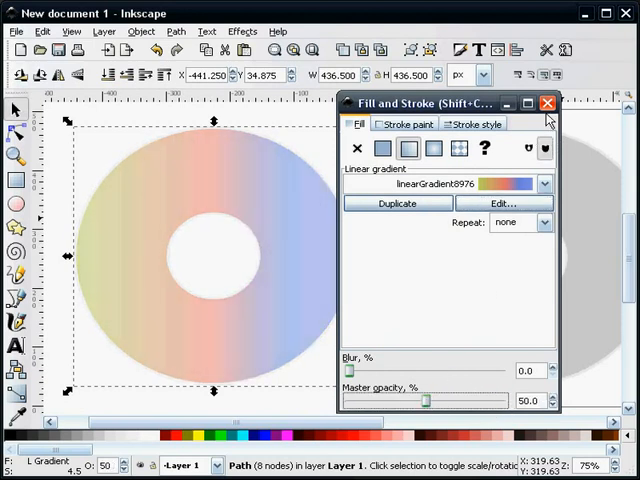
{"action": "left_click", "coordinate": [548, 104]}
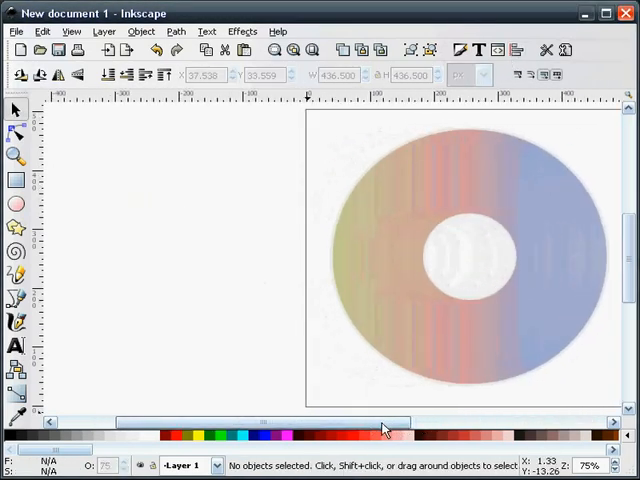
{"action": "right_click", "coordinate": [480, 256]}
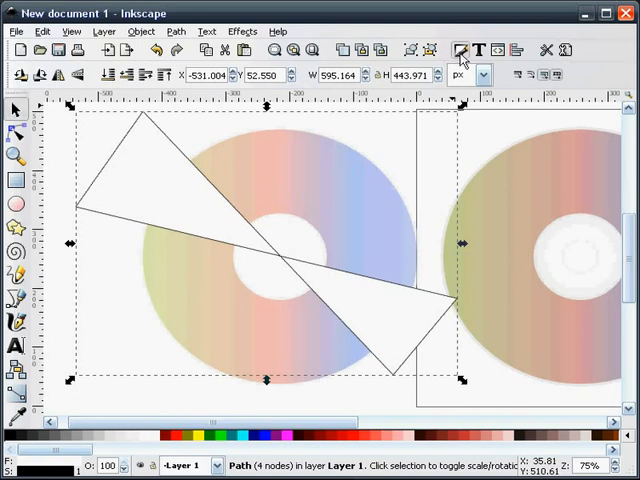
Step: Select the wedge paths with the disc copy and clip them to the disc outline with Object > Clip > Set
{"action": "left_click", "coordinate": [460, 50]}
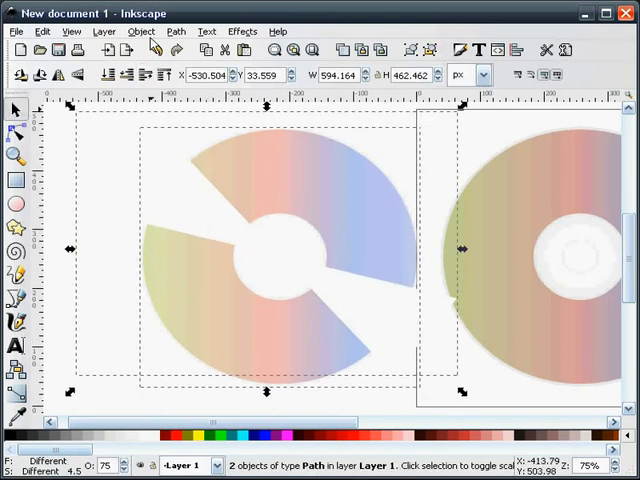
{"action": "left_click", "coordinate": [140, 32]}
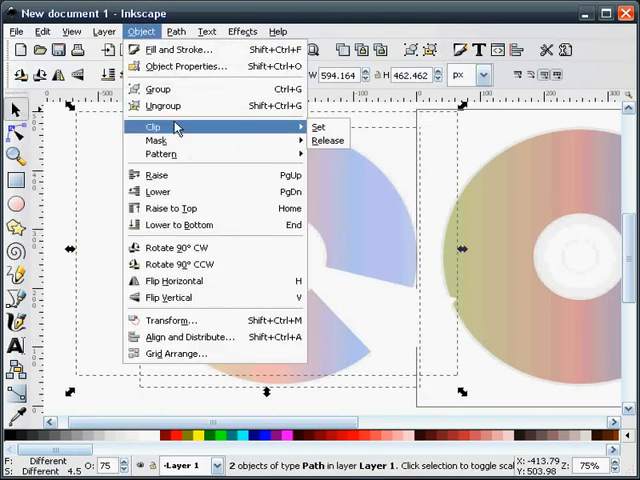
{"action": "left_click", "coordinate": [318, 128]}
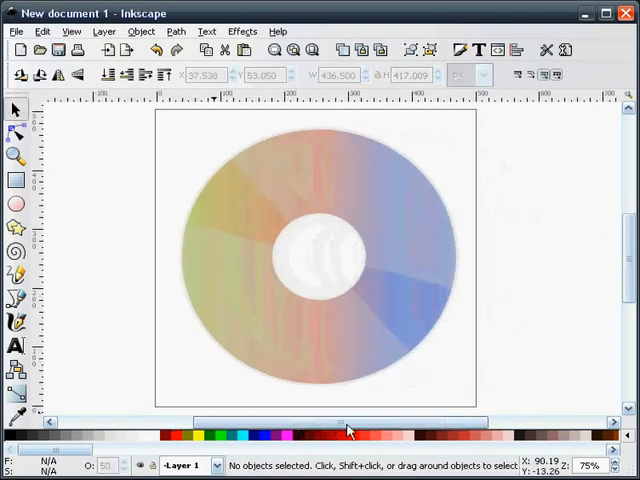
Step: Select the clipped white shine wedges and reduce their master opacity to 50
{"action": "left_click", "coordinate": [308, 250]}
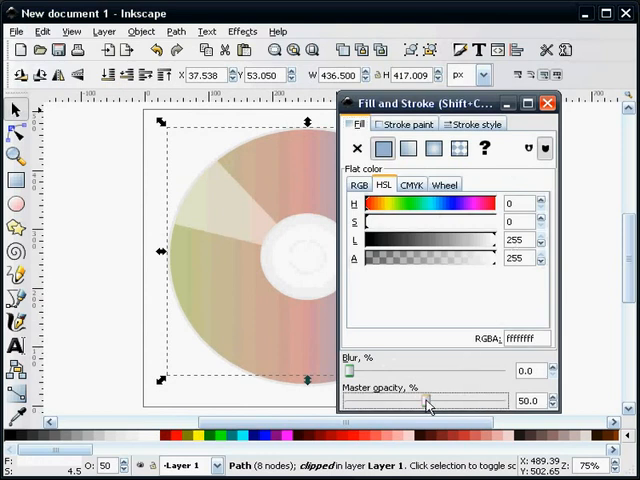
{"action": "left_click_drag", "start_coordinate": [424, 400], "coordinate": [404, 400]}
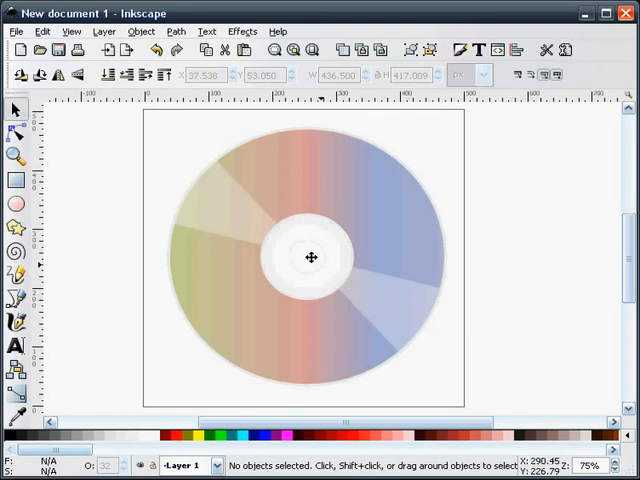
{"action": "mouse_move", "coordinate": [524, 278]}
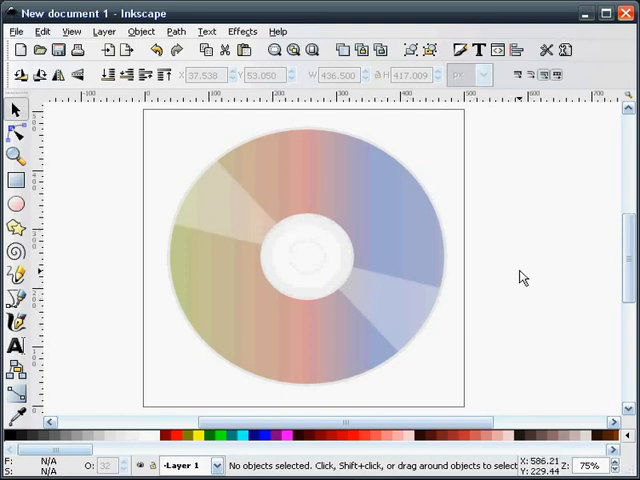